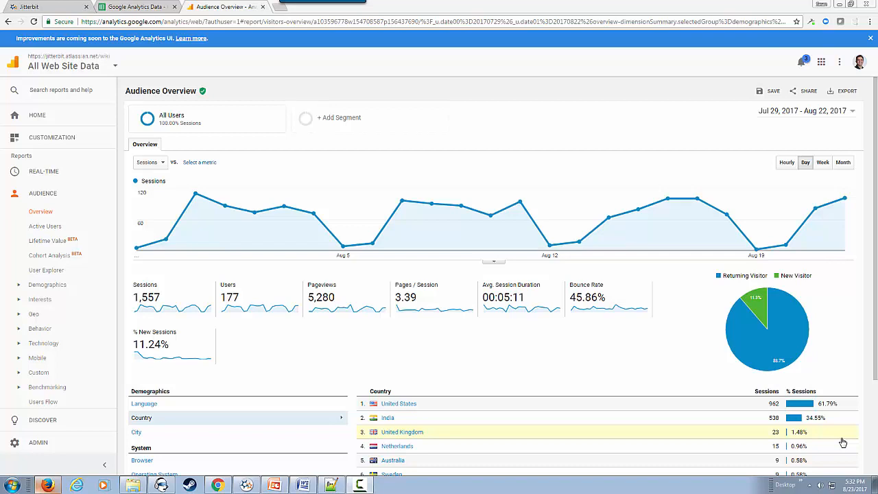
pyautogui.moveTo(470, 277)
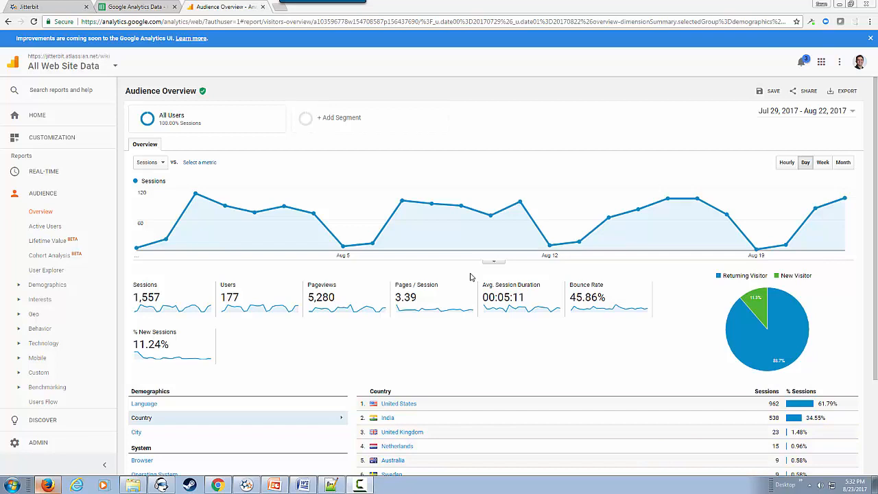
pyautogui.moveTo(196, 222)
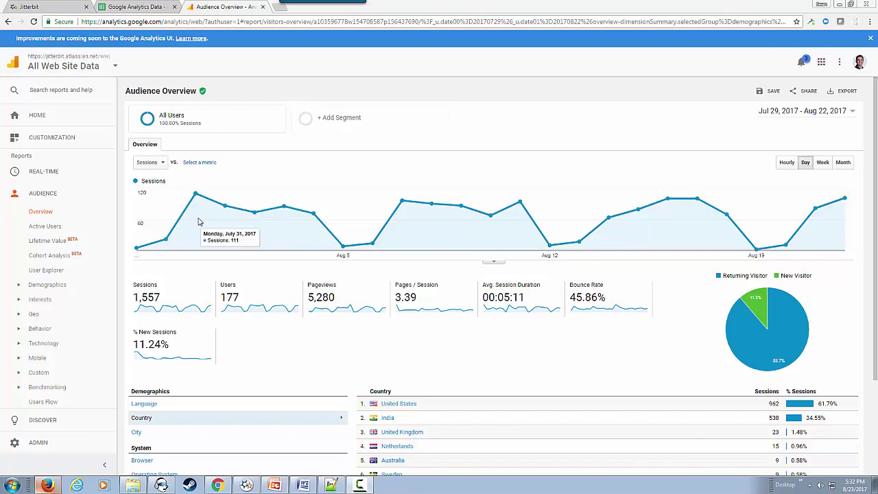
pyautogui.moveTo(177, 180)
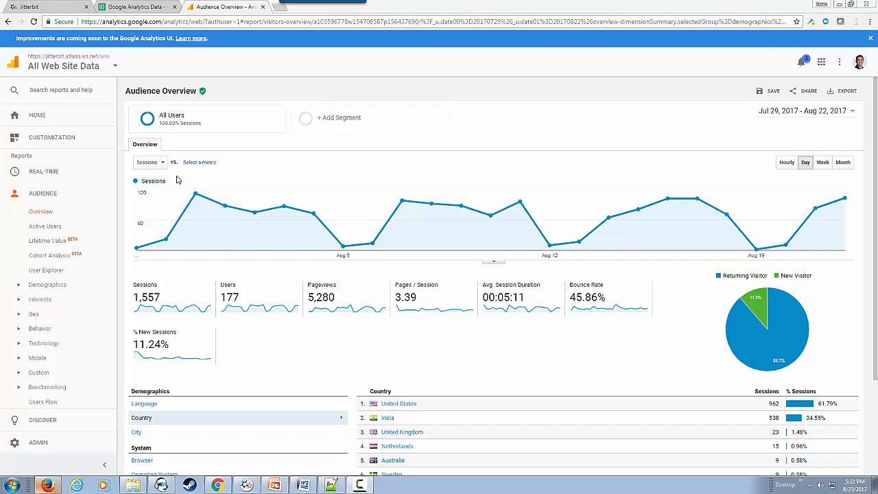
pyautogui.moveTo(711, 135)
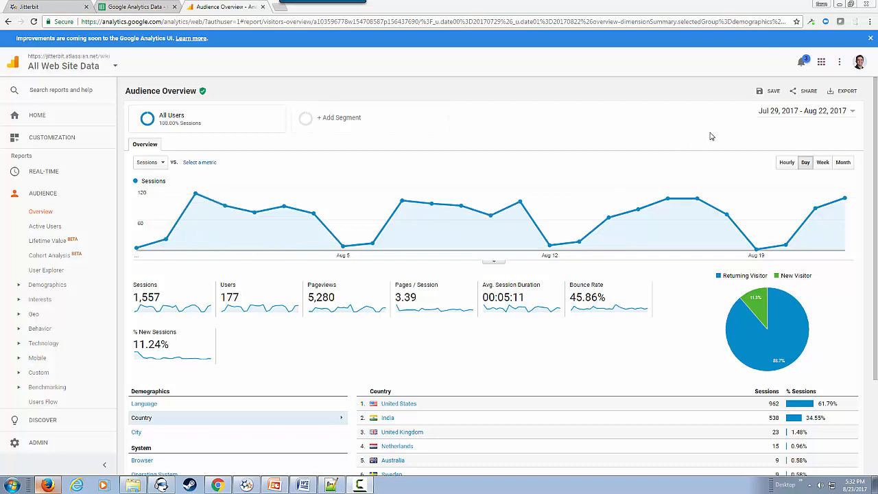
pyautogui.moveTo(786, 116)
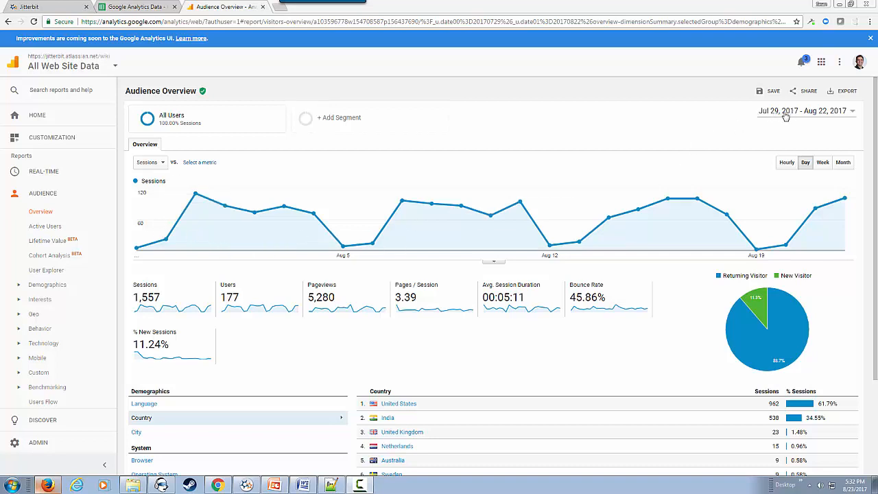
pyautogui.moveTo(811, 119)
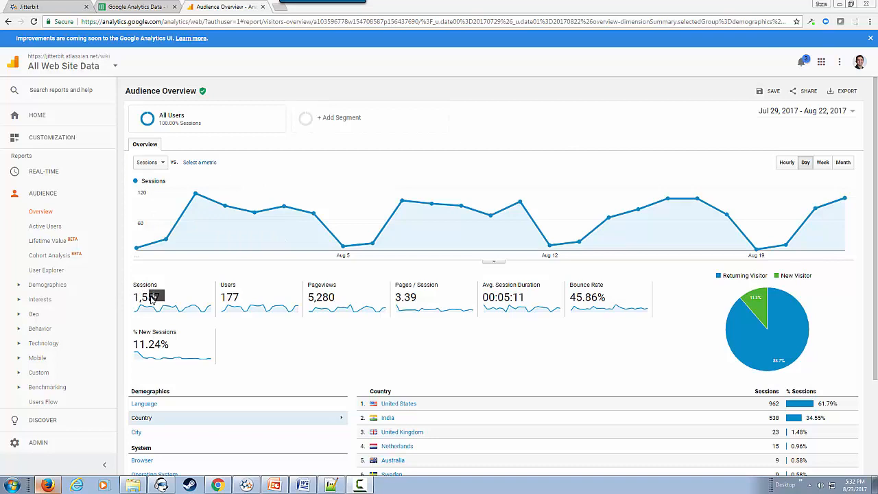
pyautogui.moveTo(263, 357)
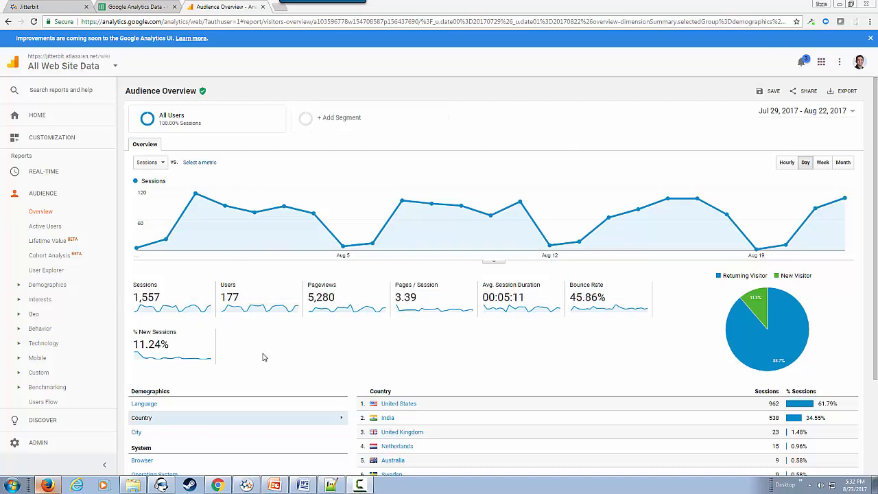
# Check the header-only Raw Data sheet of Google Analytics Data, then go to Data Analysis
pyautogui.scroll(-3)
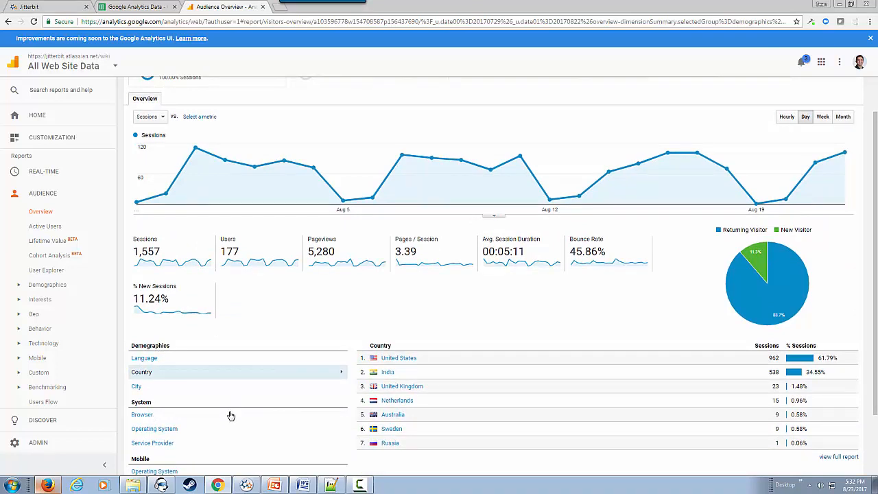
pyautogui.scroll(3)
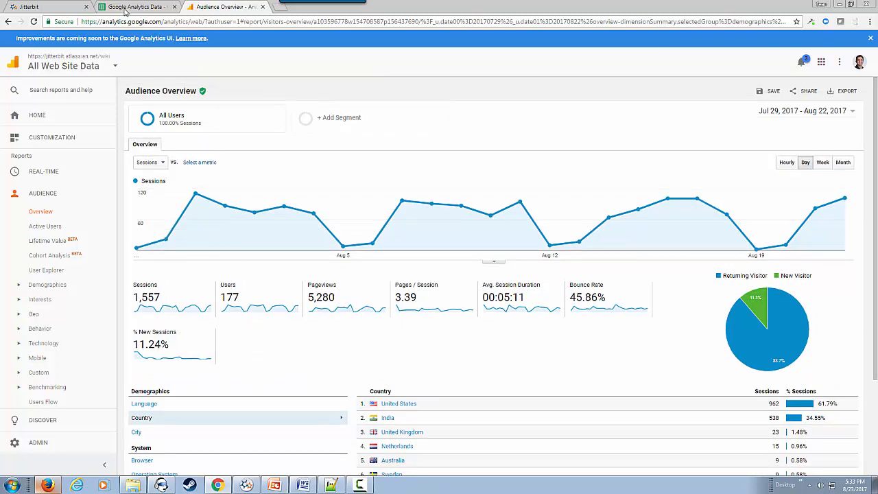
pyautogui.click(137, 7)
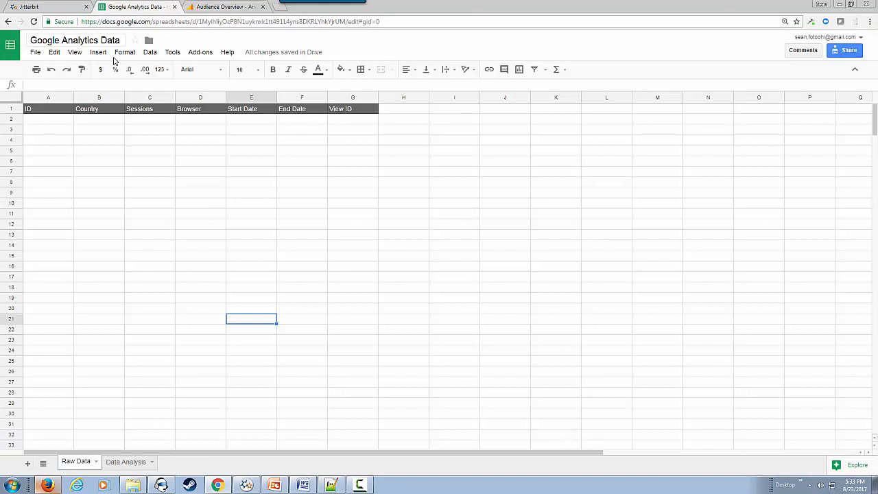
pyautogui.moveTo(52, 159)
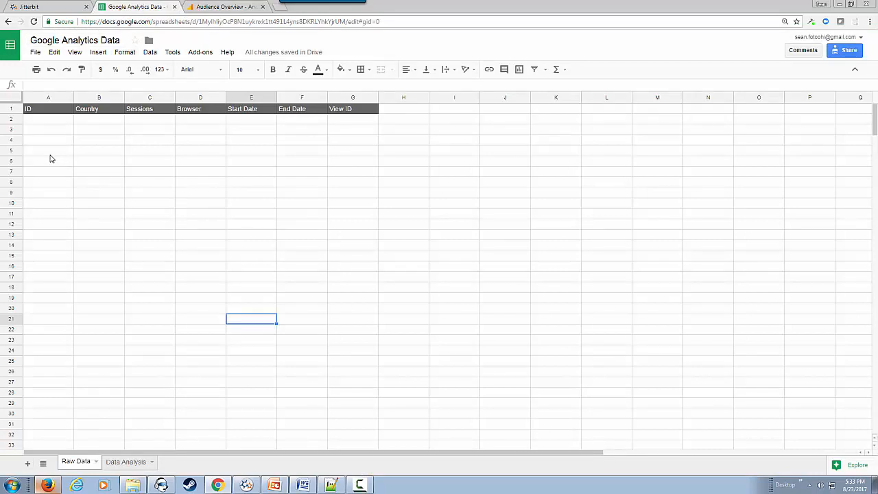
pyautogui.moveTo(38, 132)
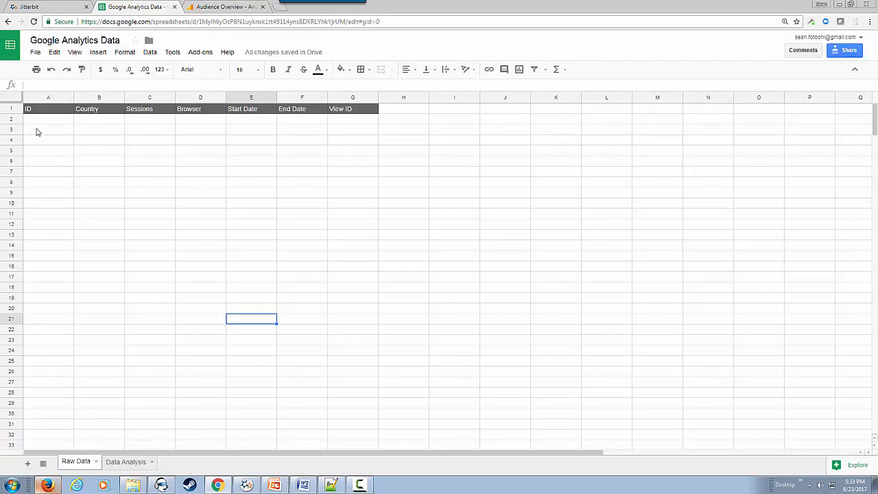
pyautogui.moveTo(28, 122)
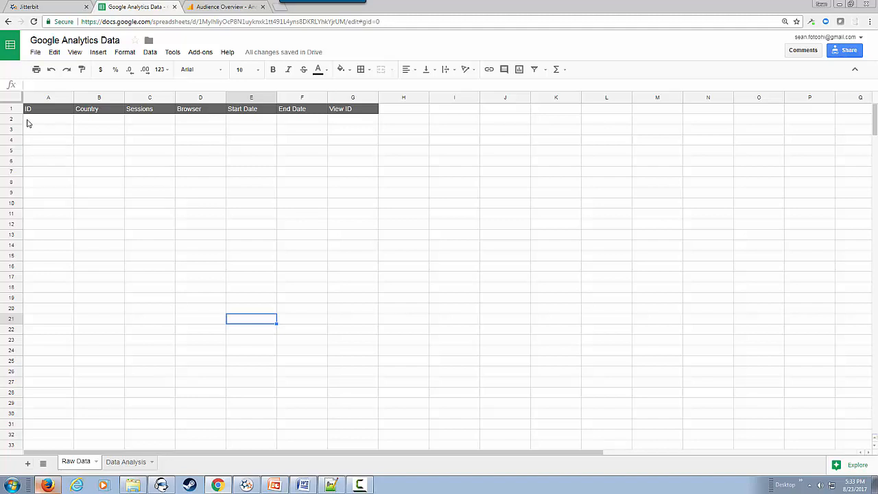
pyautogui.moveTo(38, 119)
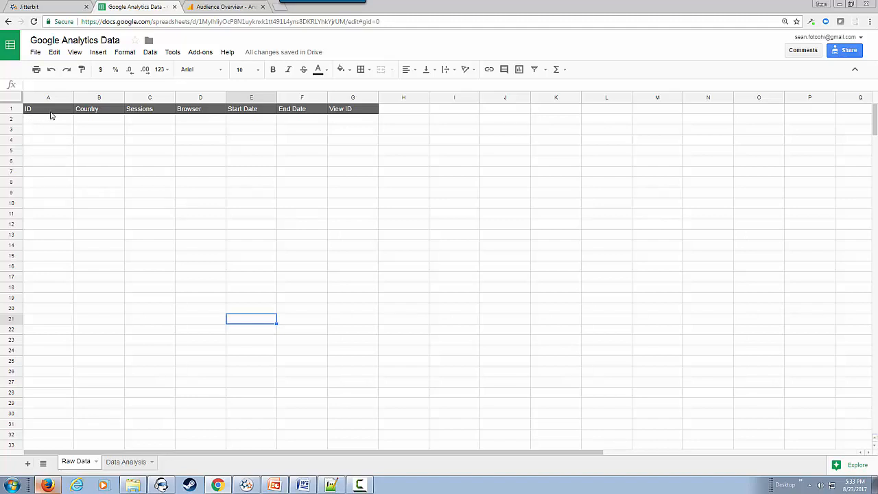
pyautogui.moveTo(154, 306)
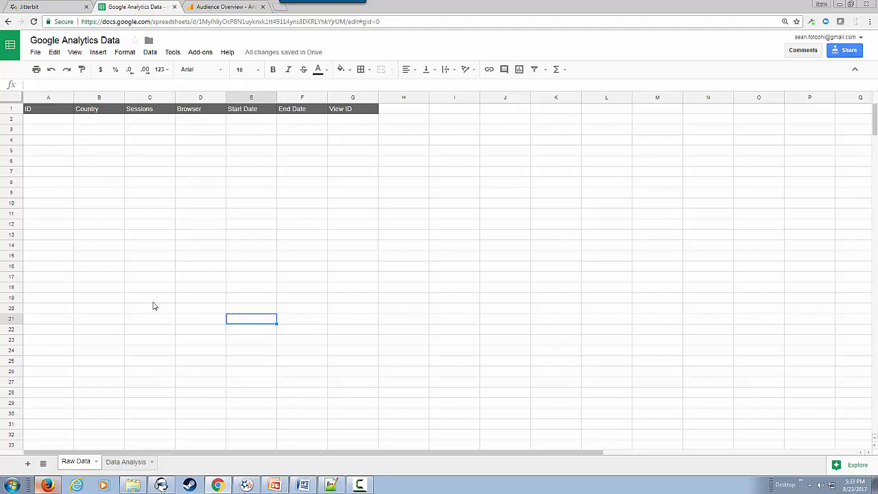
pyautogui.moveTo(130, 461)
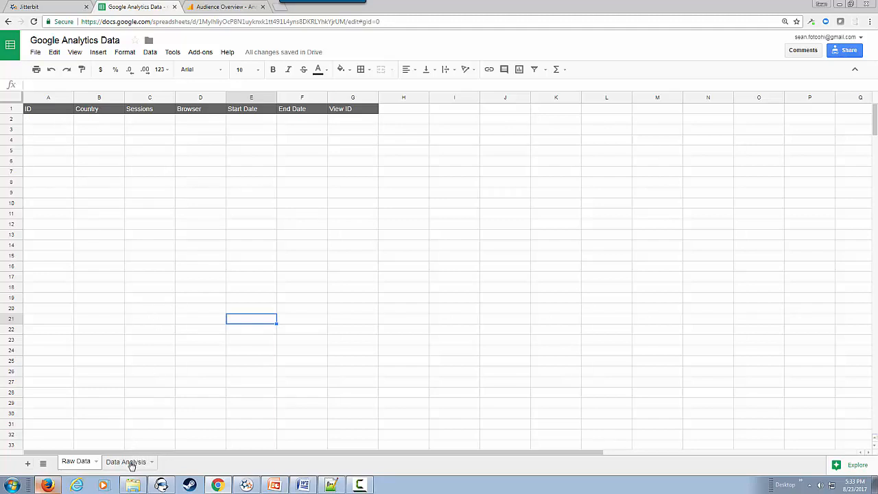
pyautogui.click(126, 462)
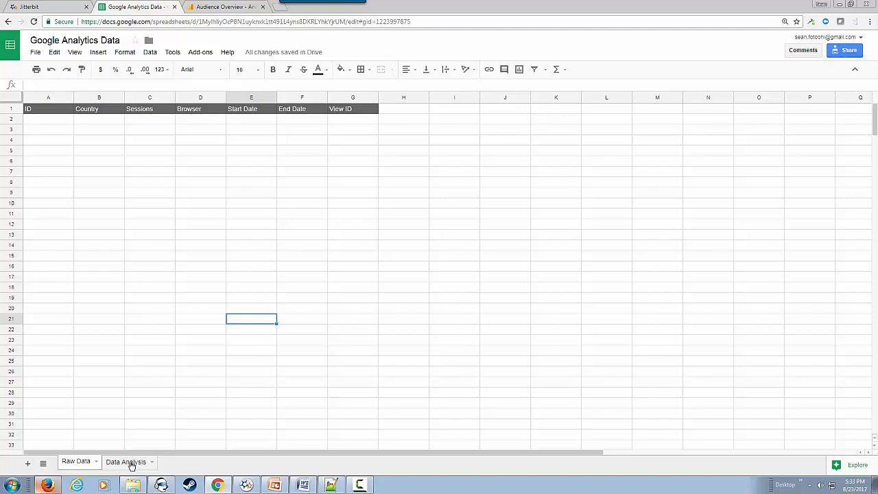
# Open the country pivot table's Report Editor beside the empty pivots and No data charts
pyautogui.click(125, 462)
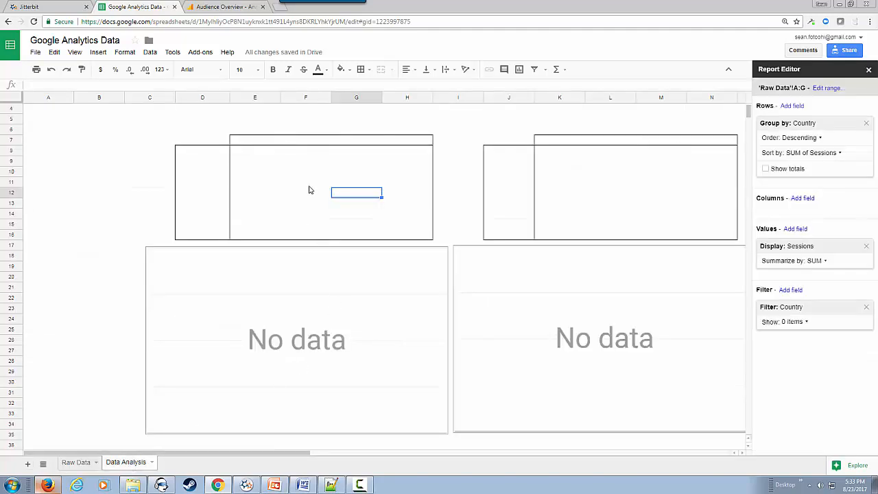
pyautogui.moveTo(200, 171)
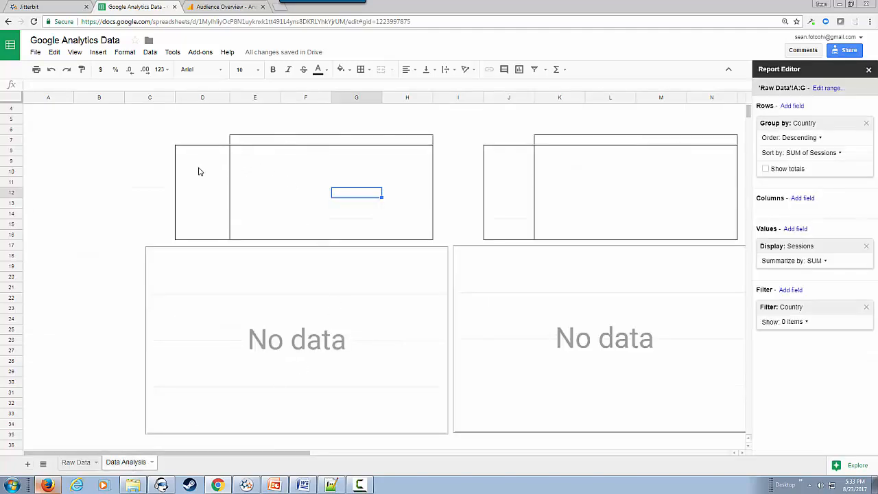
pyautogui.moveTo(519, 172)
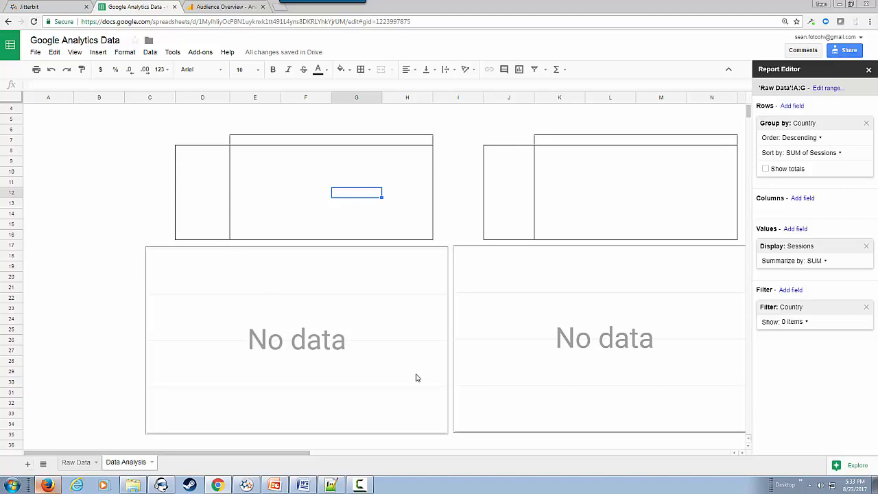
pyautogui.moveTo(521, 294)
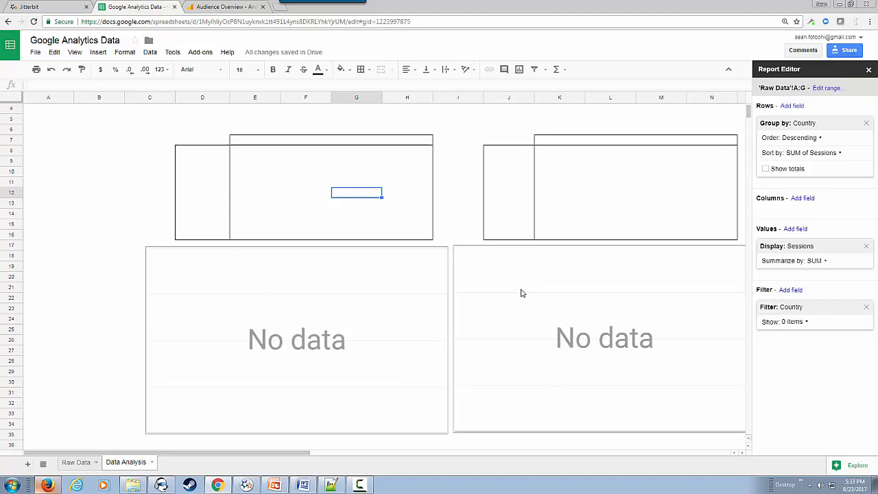
pyautogui.moveTo(256, 124)
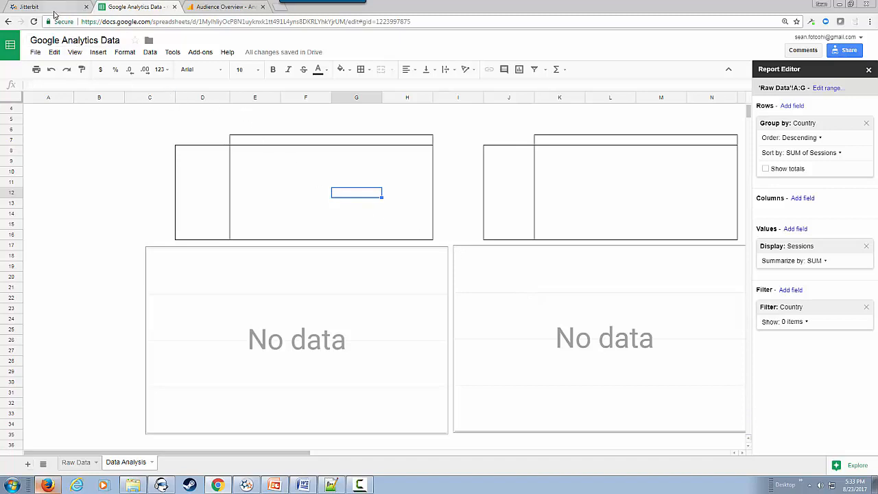
# Open the Google Analytics and Google Sheets recipe from My Recipes in Jitterbit
pyautogui.click(28, 7)
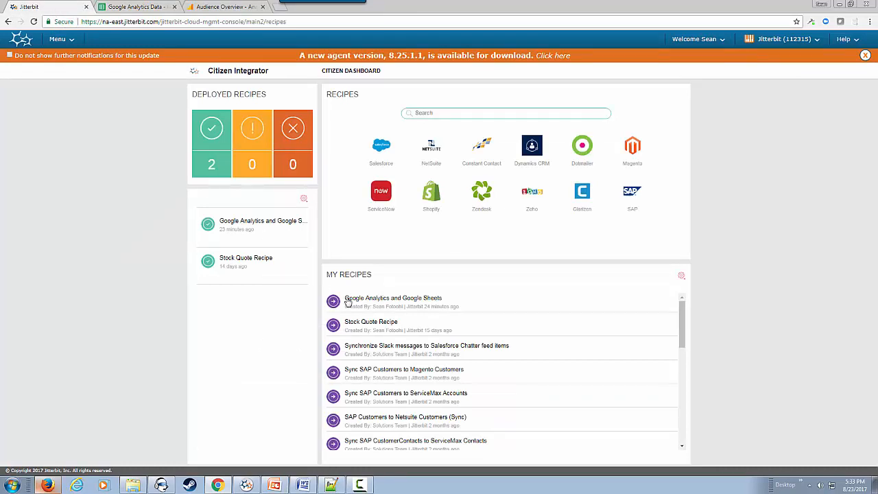
pyautogui.moveTo(394, 297)
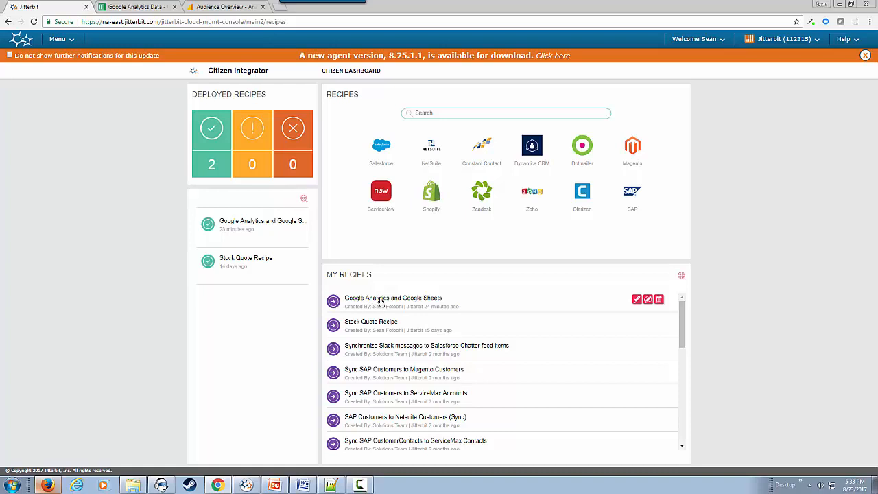
pyautogui.click(393, 297)
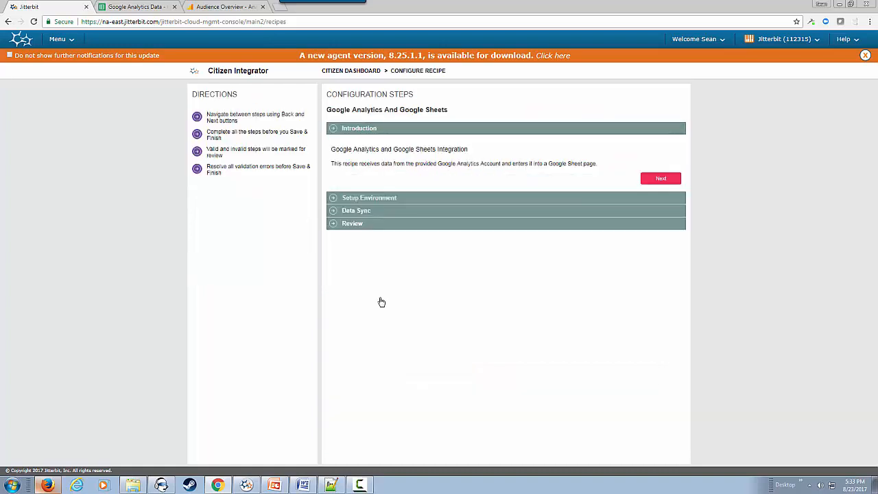
pyautogui.moveTo(427, 136)
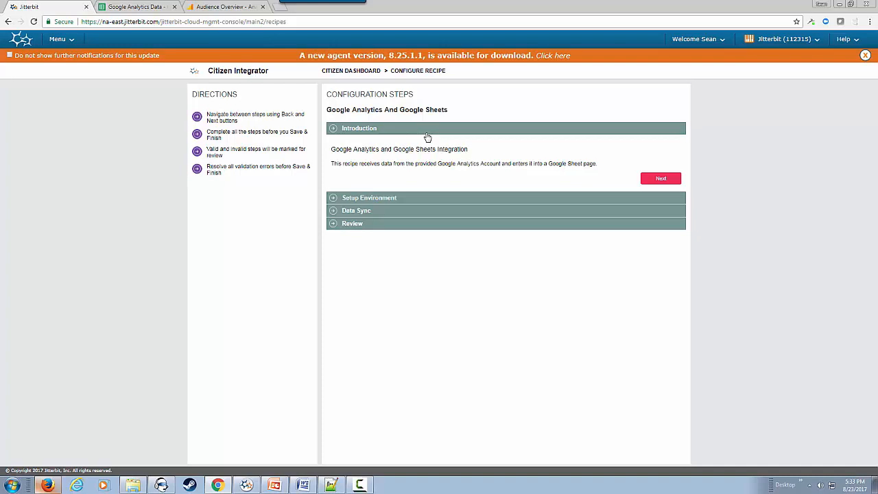
pyautogui.moveTo(661, 178)
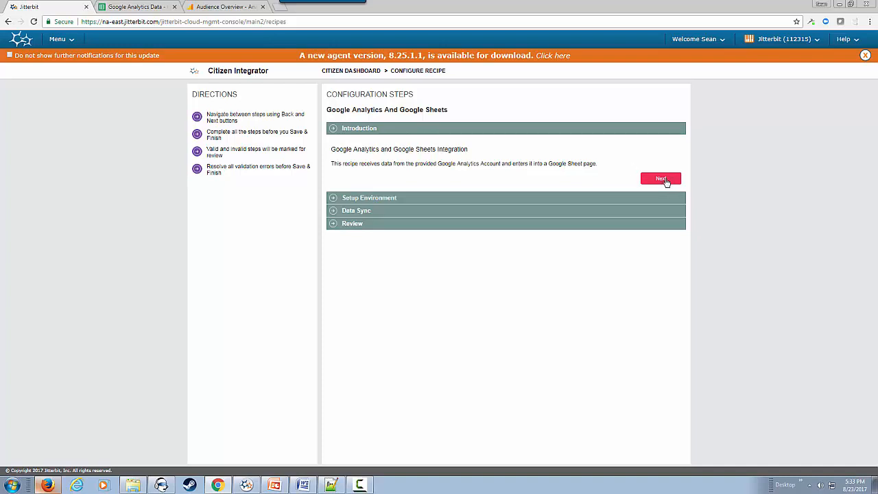
# Advance past the Introduction and choose Dev as the recipe's environment
pyautogui.click(660, 179)
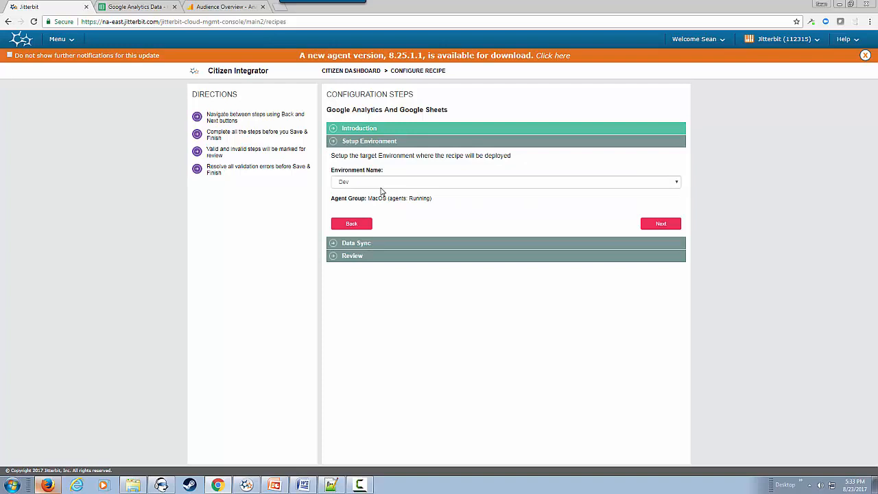
pyautogui.moveTo(363, 186)
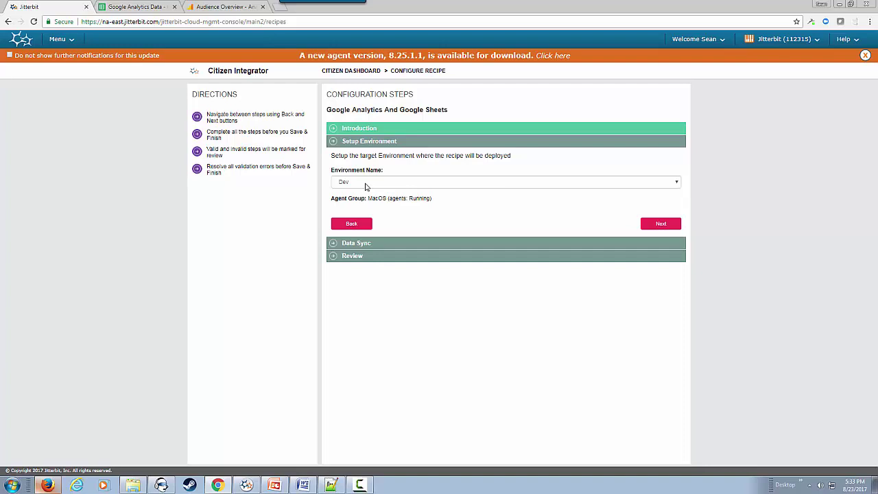
pyautogui.click(504, 182)
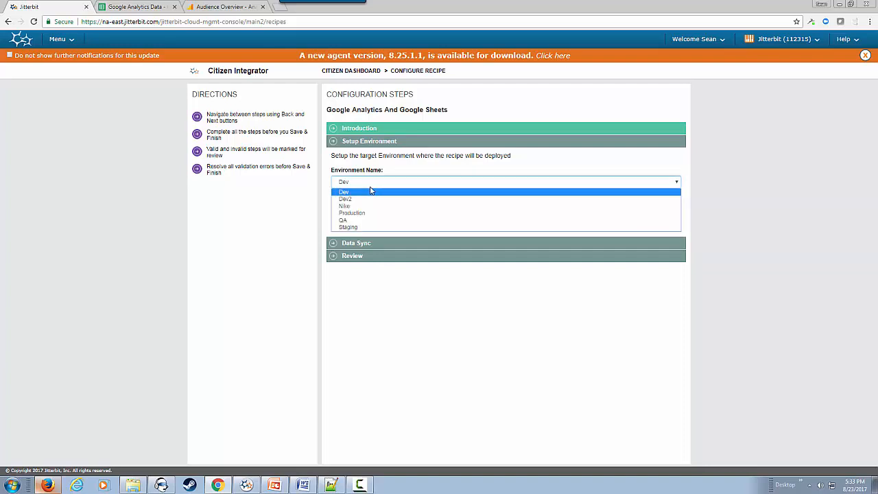
pyautogui.click(344, 191)
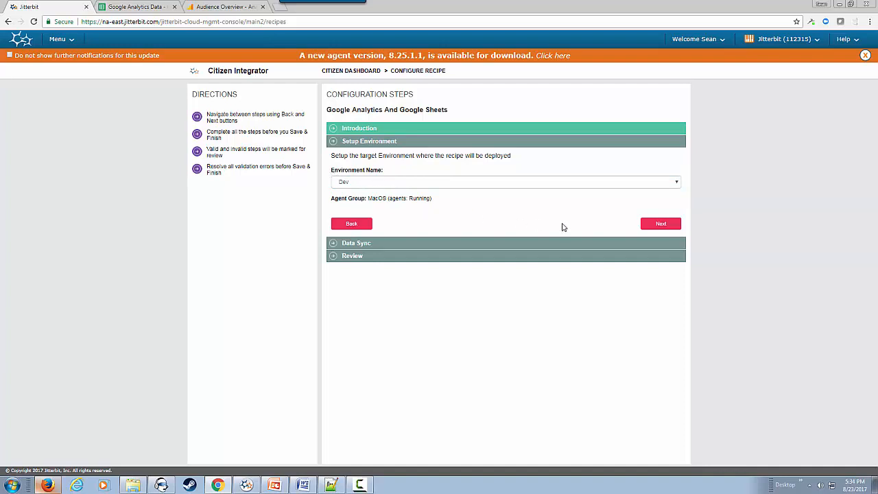
pyautogui.moveTo(657, 242)
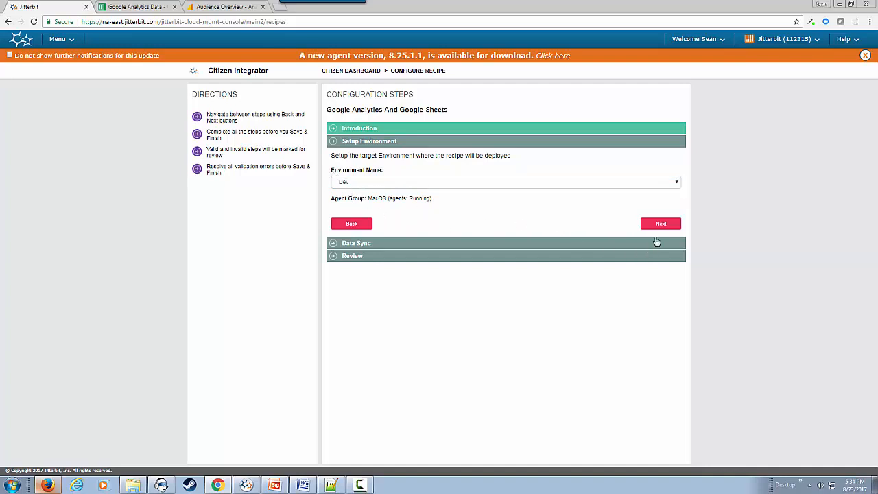
# Run Get Data - Detailed in Data Sync and refresh until SUCCESS WITH INFO
pyautogui.click(661, 223)
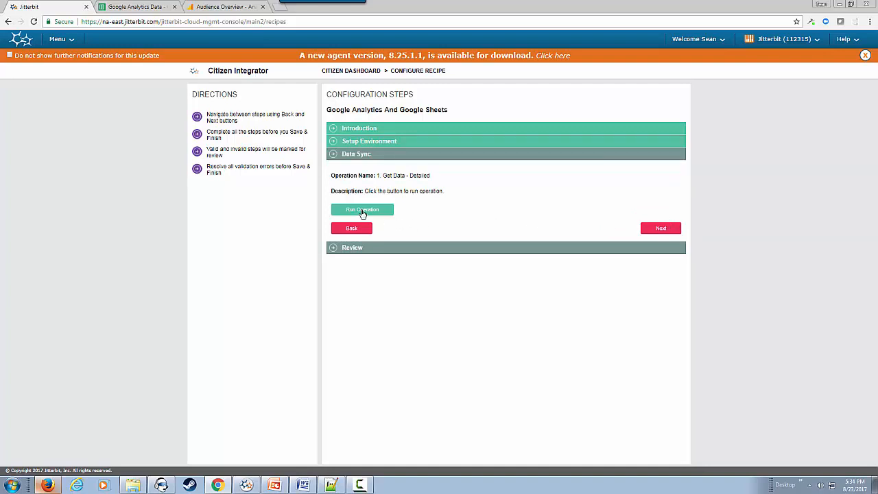
pyautogui.click(362, 209)
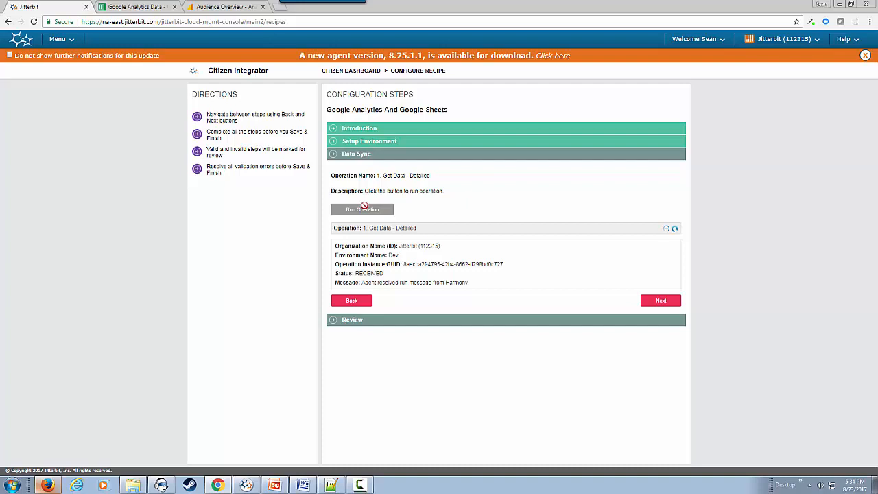
pyautogui.click(362, 209)
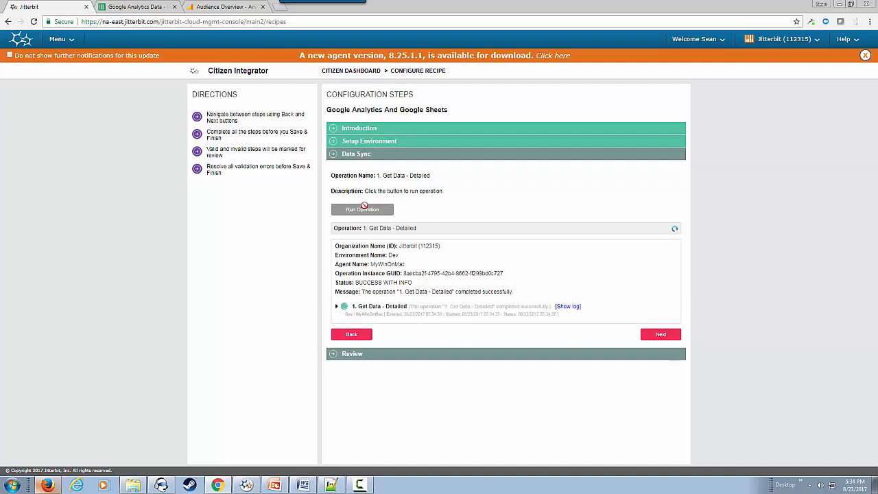
pyautogui.click(137, 6)
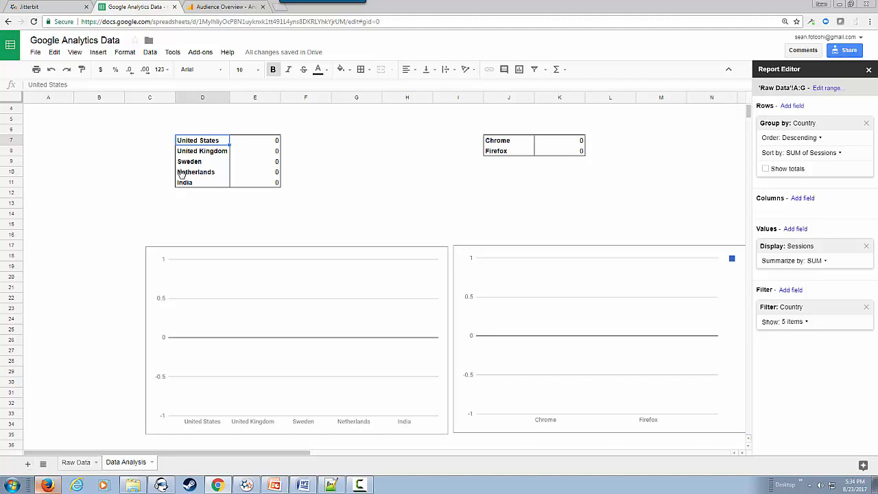
# Format Raw Data column C Sessions as Number with no decimals, totalling 1,557
pyautogui.click(75, 462)
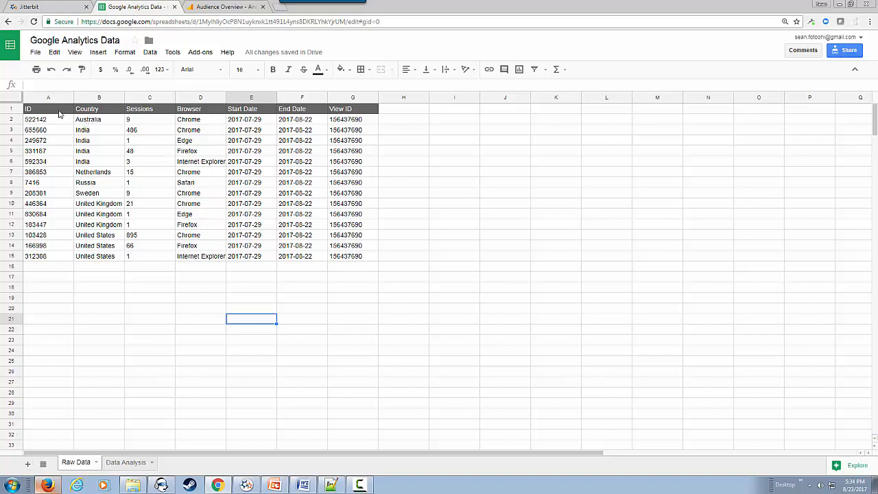
pyautogui.moveTo(199, 194)
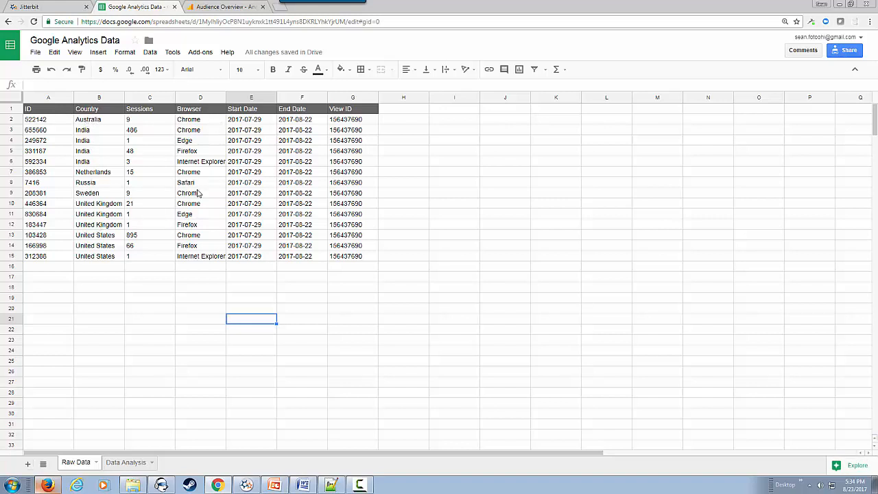
pyautogui.click(148, 96)
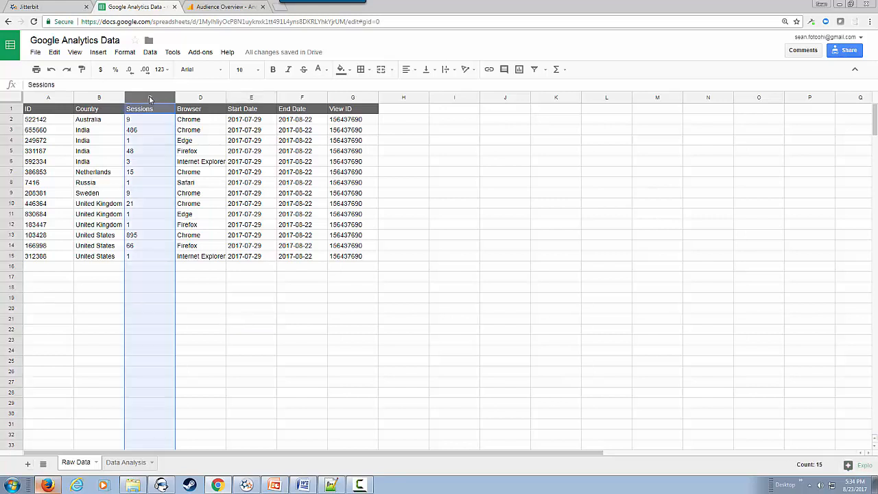
pyautogui.moveTo(144, 57)
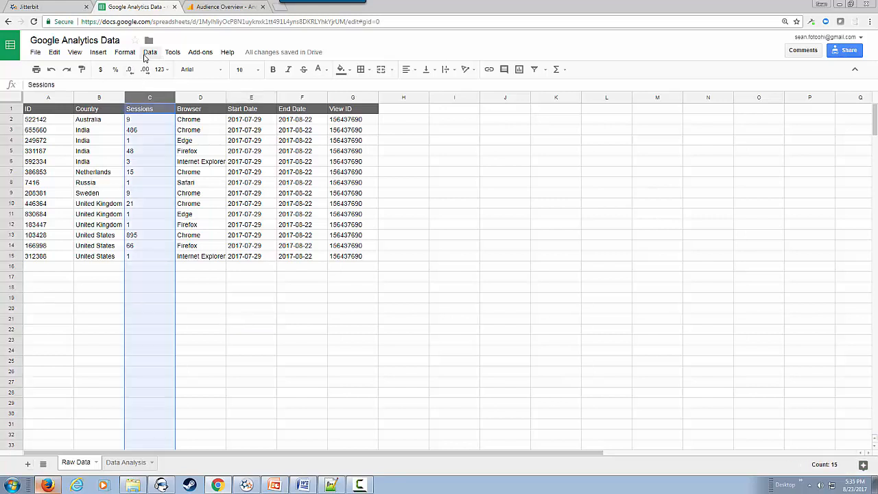
pyautogui.click(125, 52)
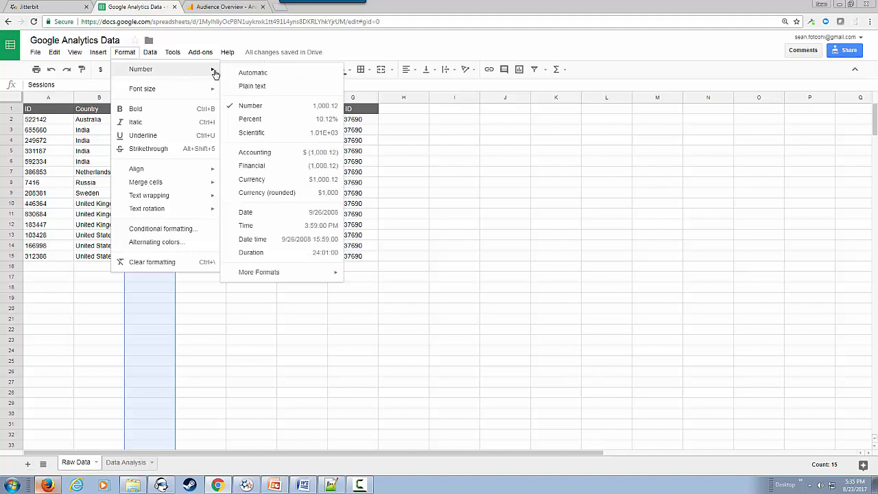
pyautogui.click(250, 105)
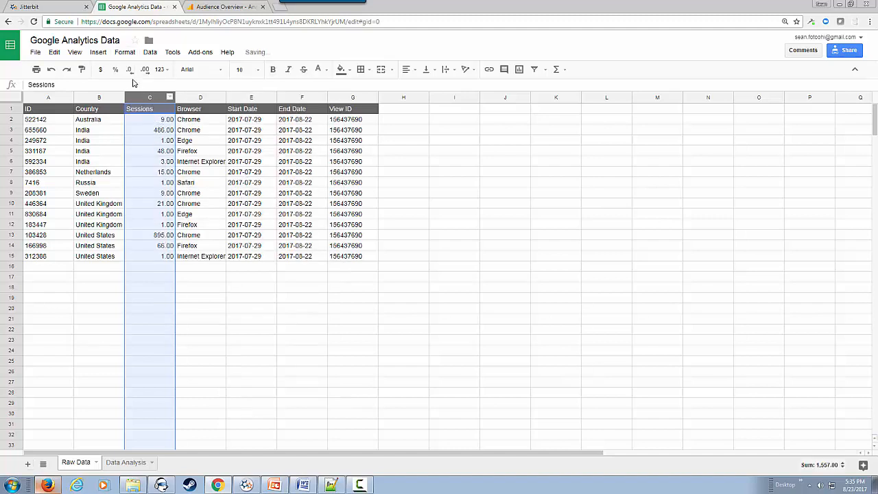
pyautogui.click(129, 69)
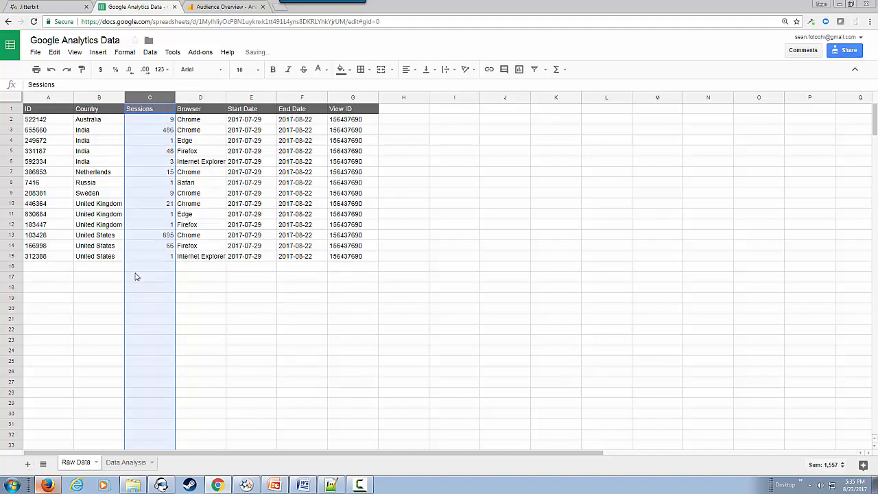
pyautogui.click(200, 286)
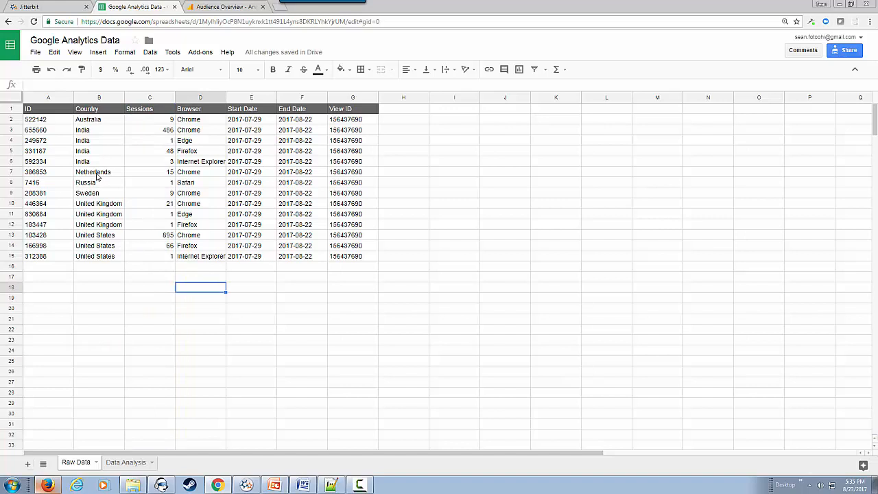
pyautogui.moveTo(180, 127)
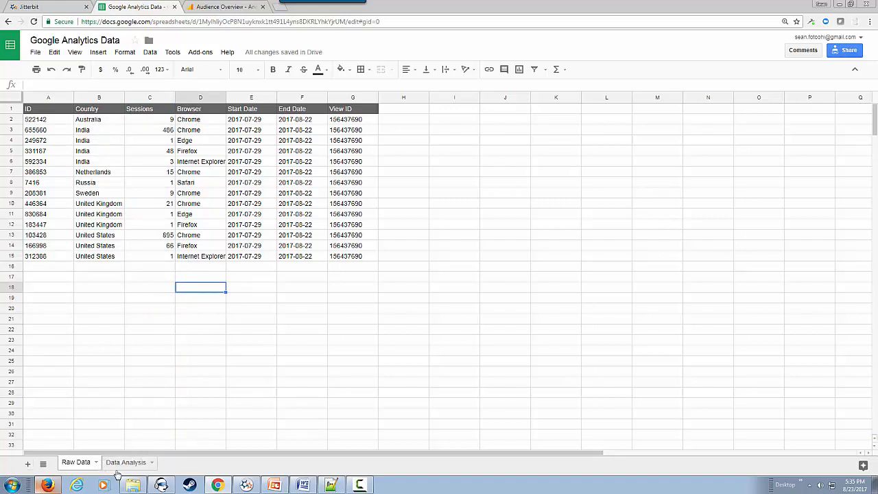
# Review the filled Data Analysis pivots and charts: United States 962 sessions, Chrome 1,435
pyautogui.click(125, 462)
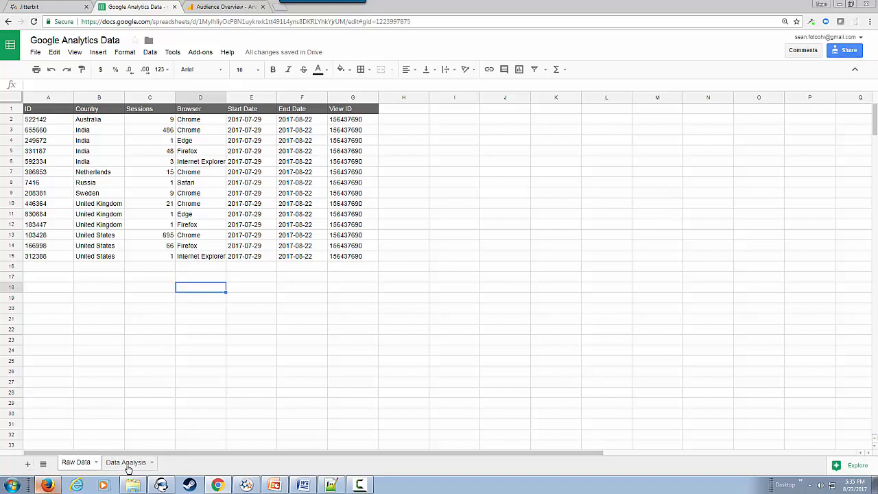
pyautogui.click(126, 462)
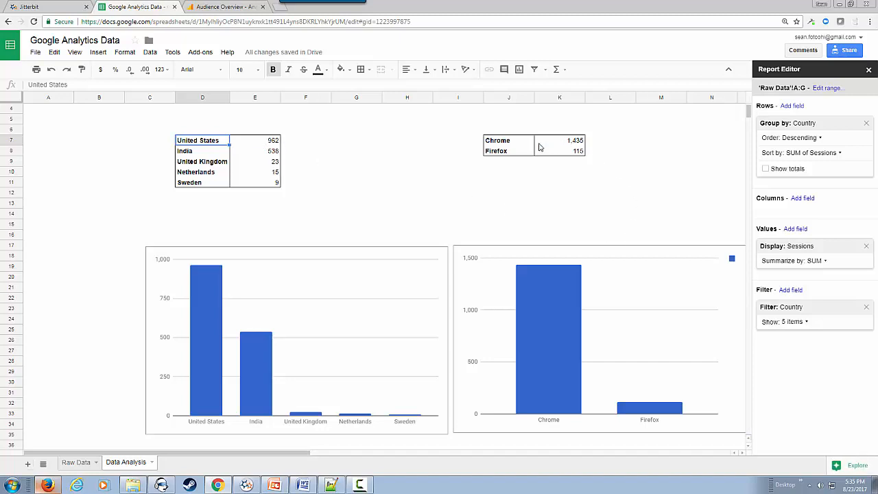
pyautogui.moveTo(549, 144)
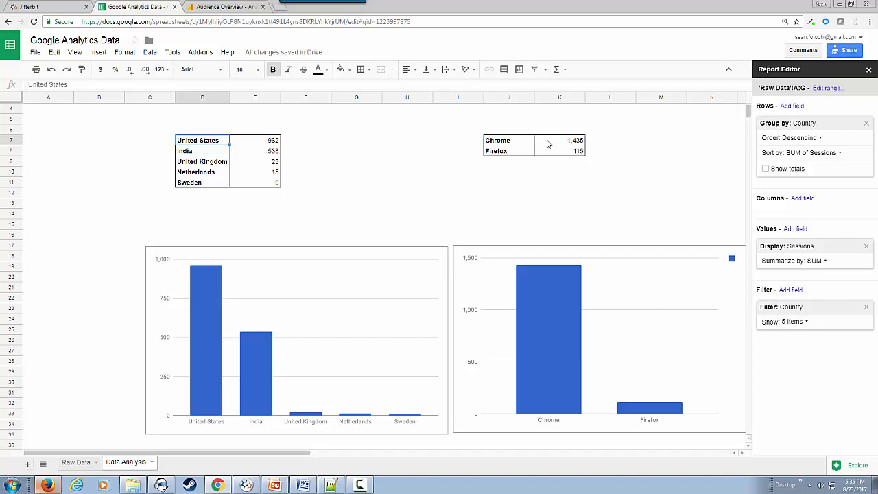
pyautogui.moveTo(559, 142)
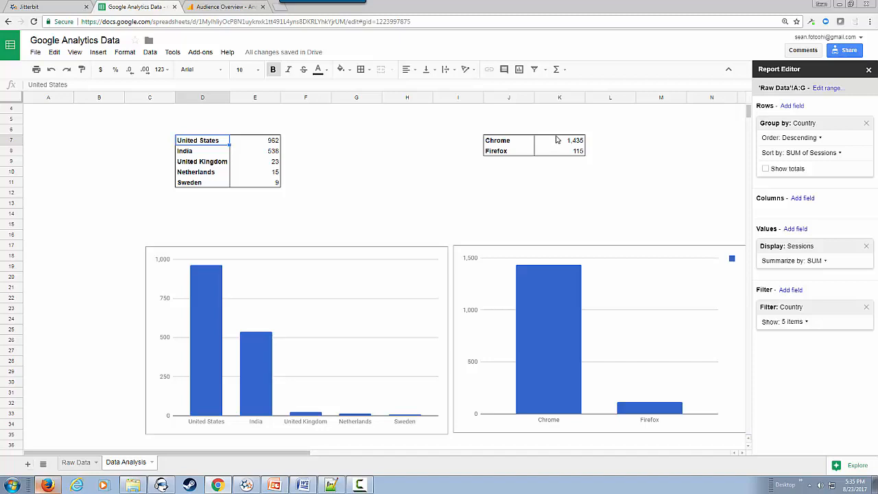
pyautogui.moveTo(546, 151)
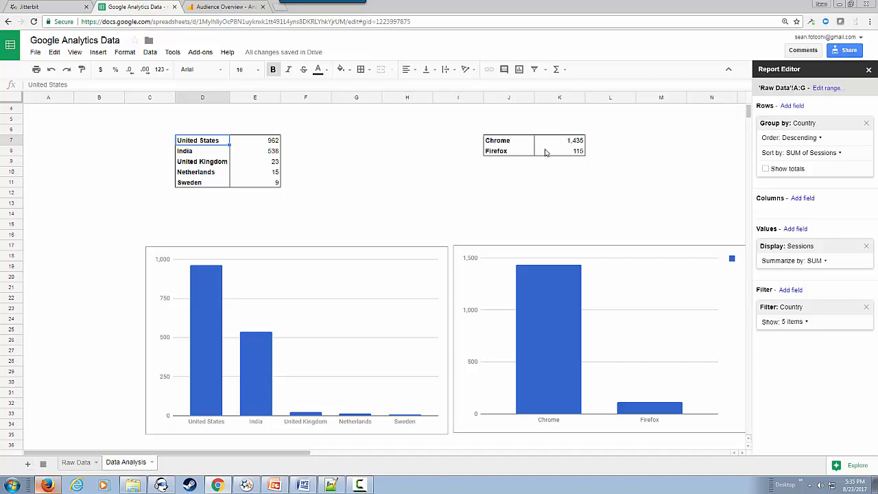
pyautogui.moveTo(542, 152)
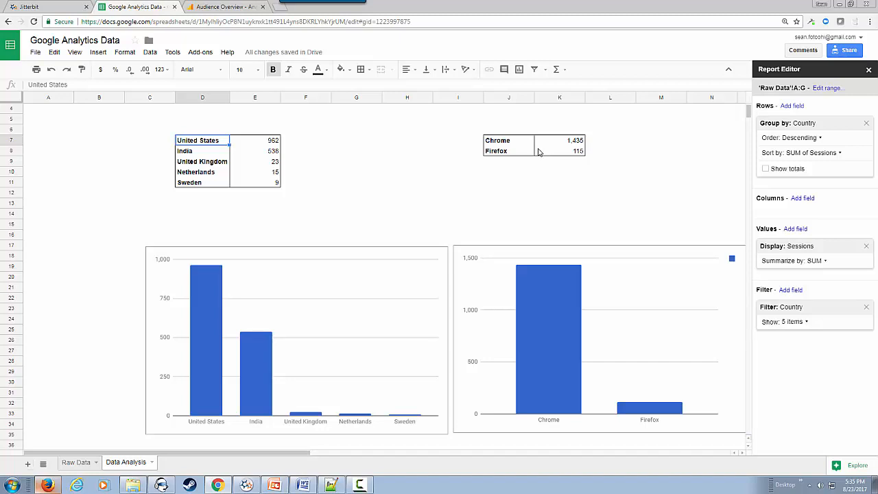
pyautogui.moveTo(288, 475)
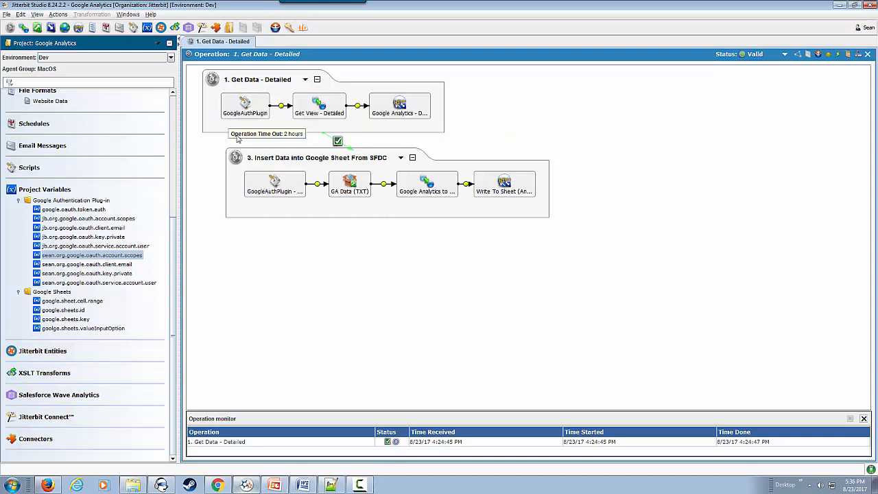
pyautogui.moveTo(318, 106)
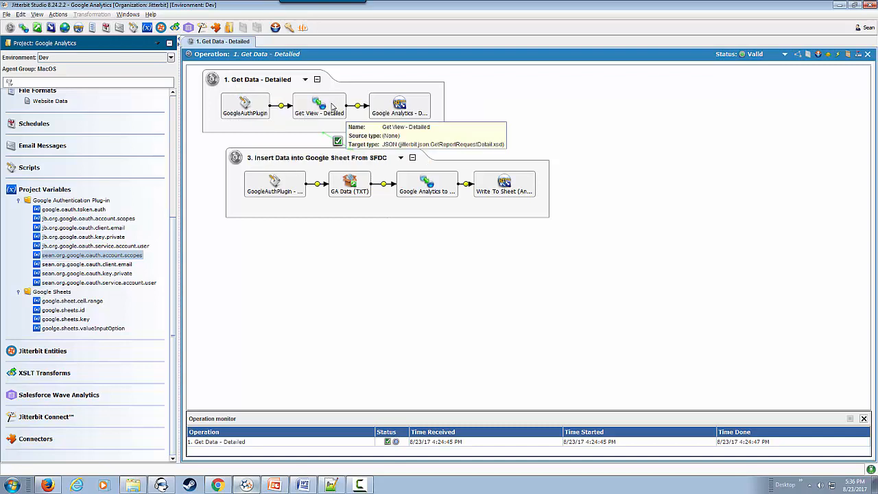
# Inspect the Get View - Detailed transformation's mappings, then close it back to the operation
pyautogui.doubleClick(319, 106)
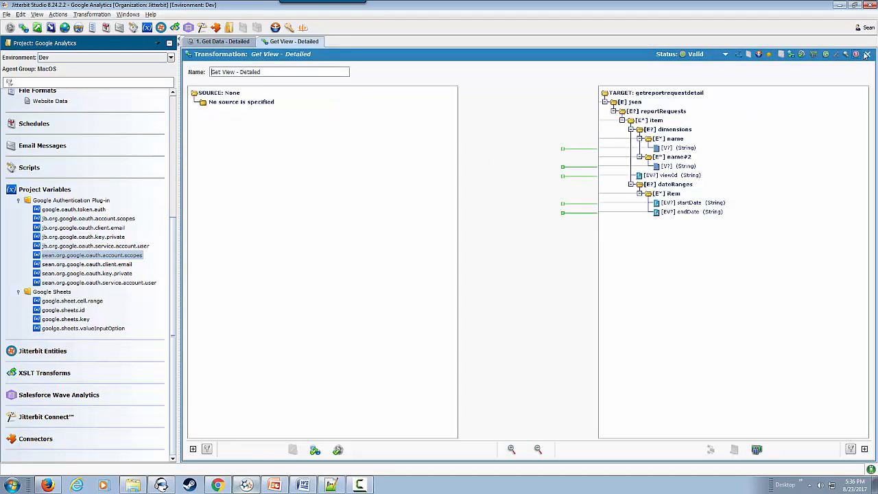
pyautogui.click(219, 41)
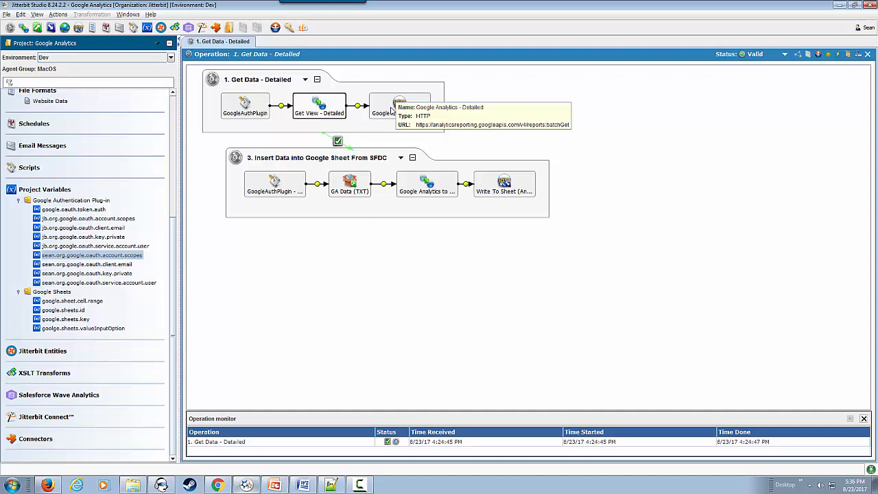
pyautogui.moveTo(315, 189)
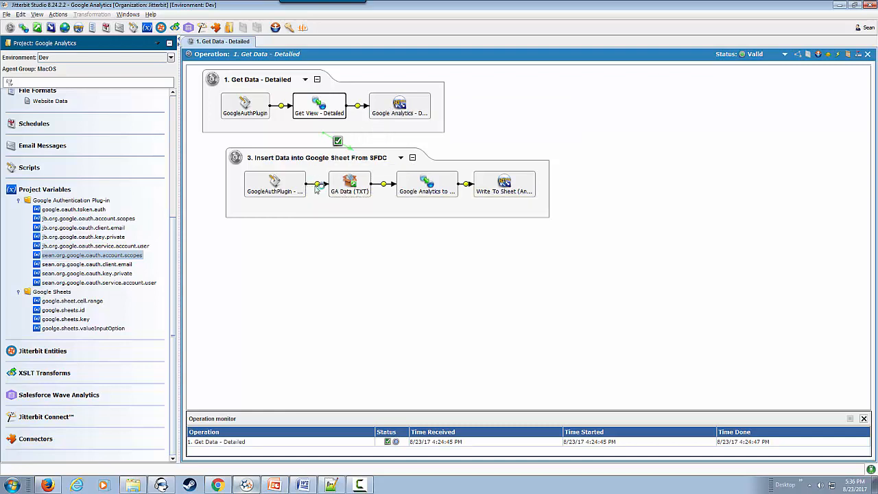
pyautogui.moveTo(427, 182)
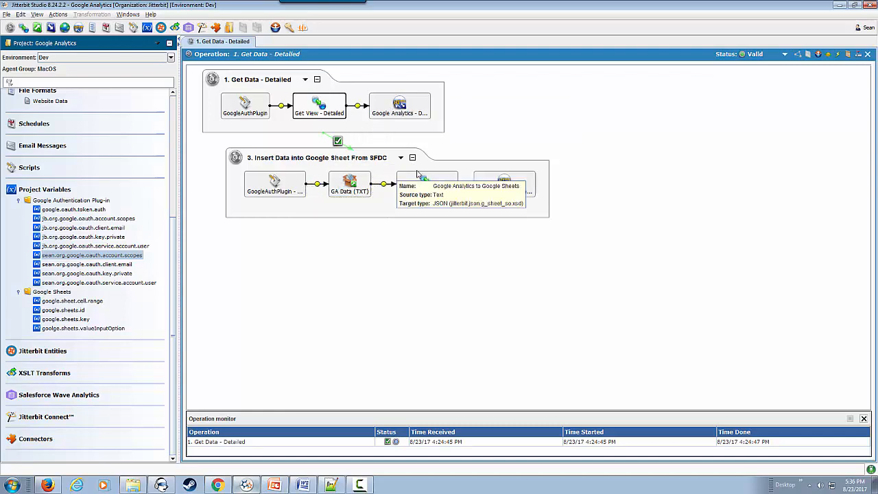
pyautogui.moveTo(504, 181)
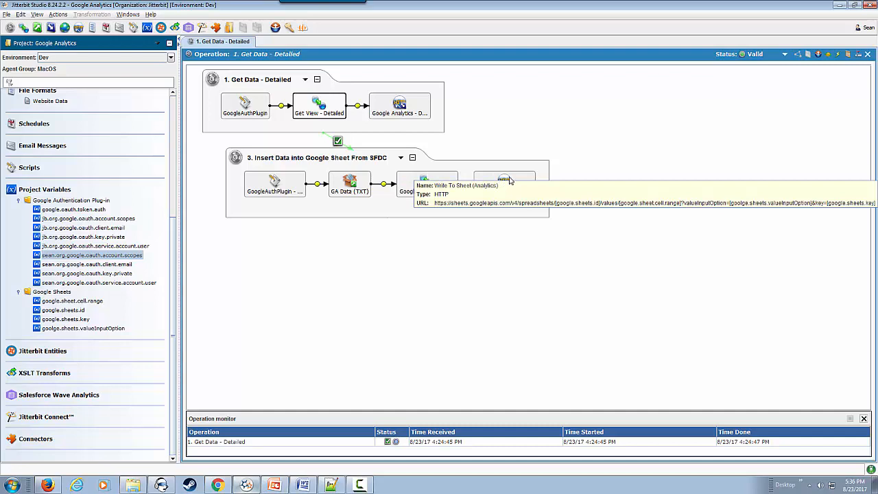
pyautogui.moveTo(405, 262)
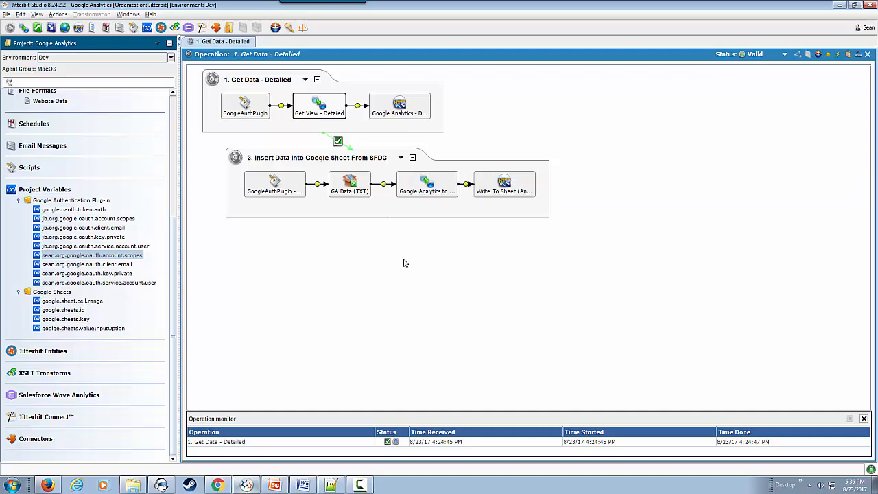